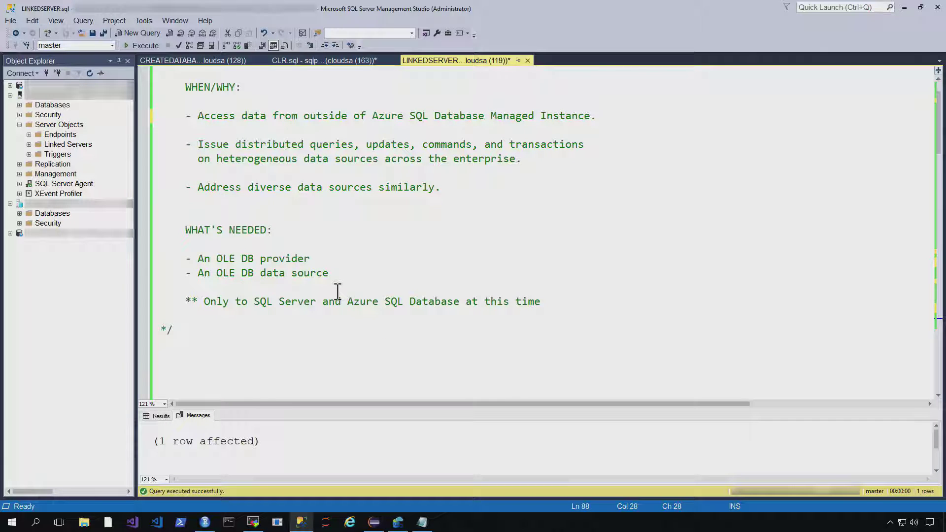
# Scroll past the introductory comment notes to the SS2019 linked server creation block
pyautogui.scroll(-3)
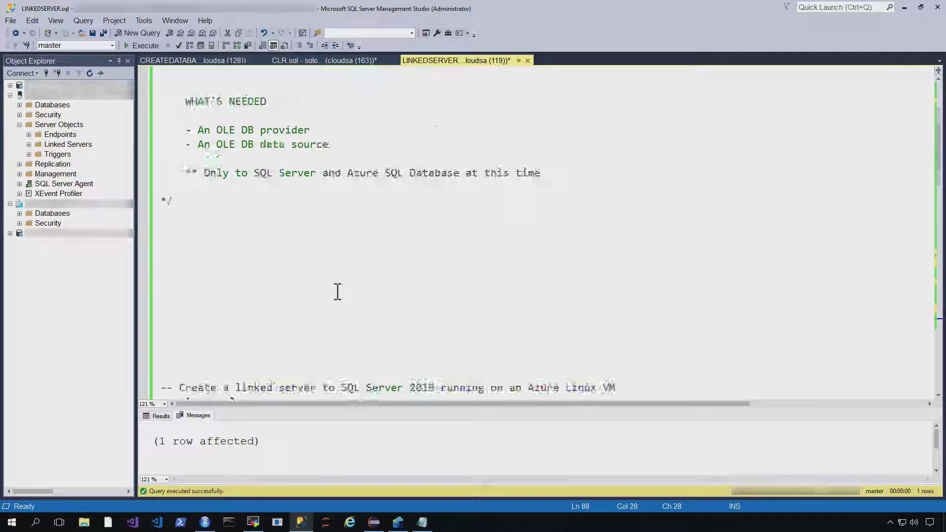
pyautogui.scroll(-3)
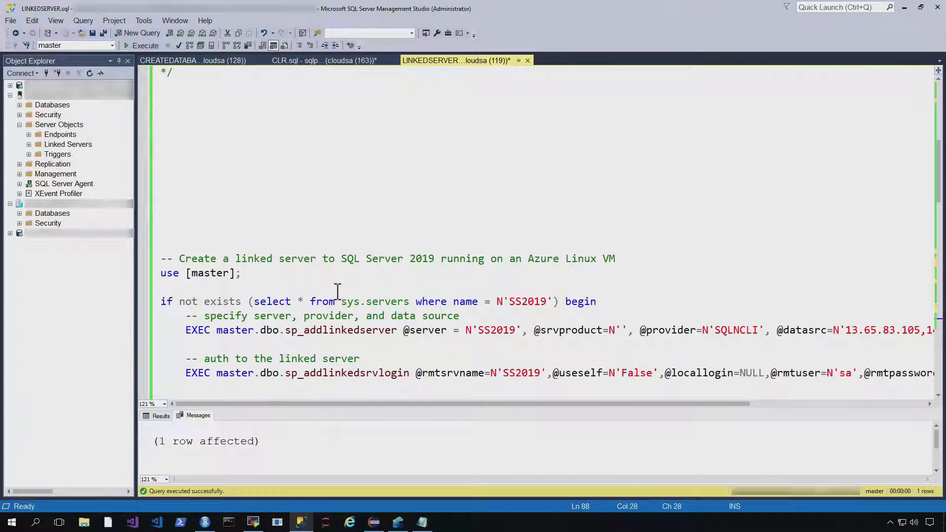
pyautogui.scroll(-3)
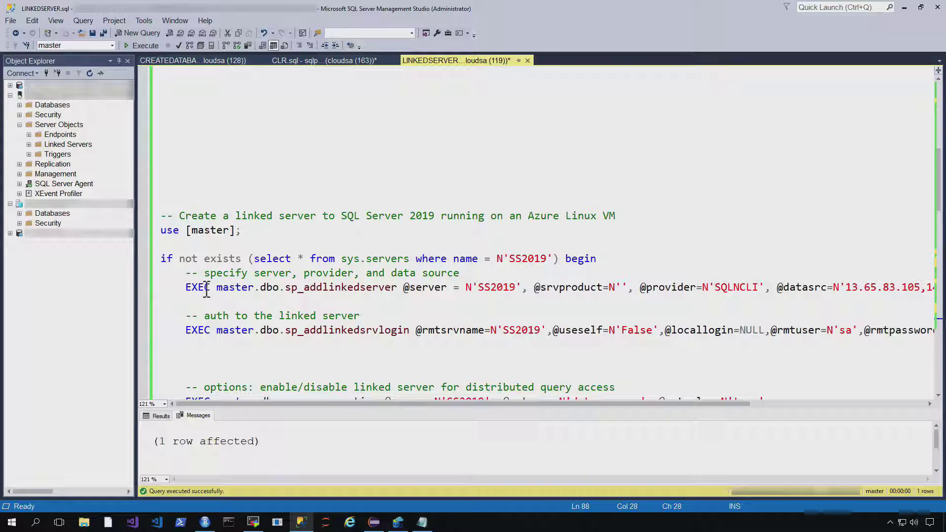
pyautogui.doubleClick(340, 287)
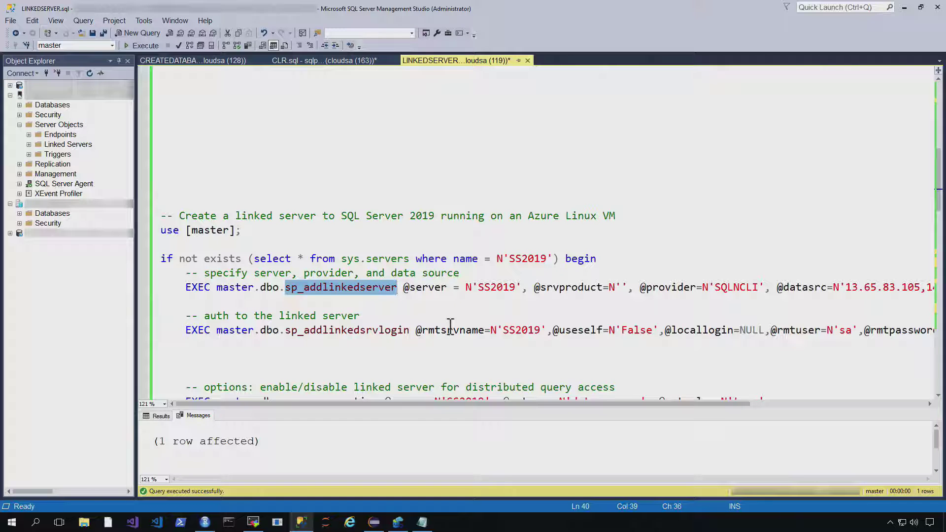
pyautogui.doubleClick(425, 287)
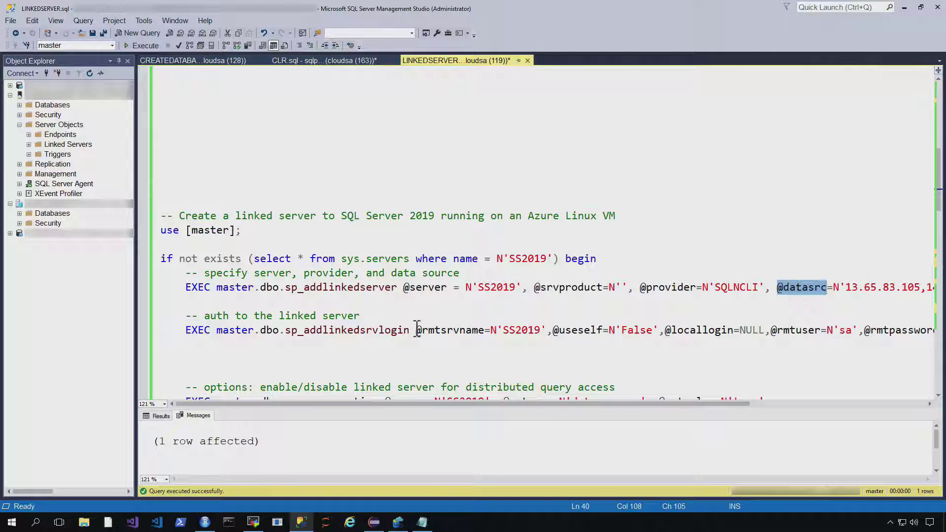
pyautogui.moveTo(221, 338)
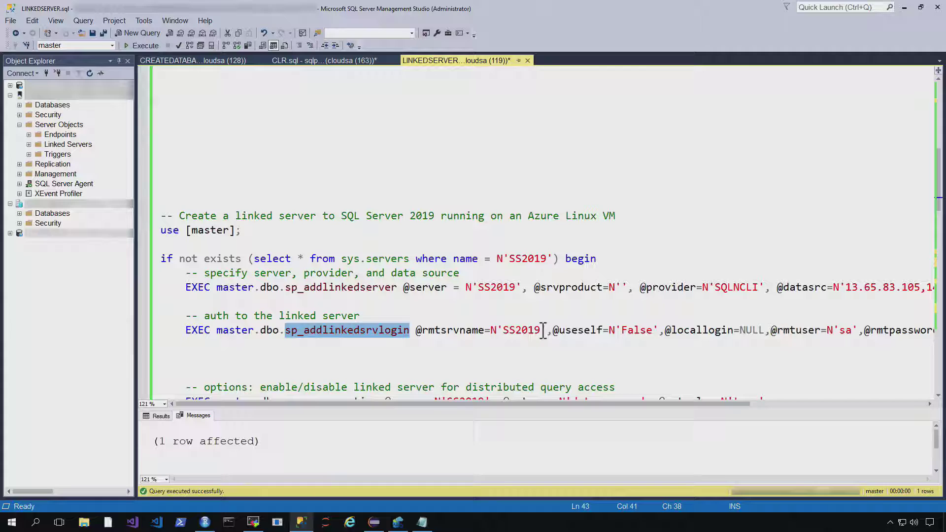
pyautogui.moveTo(678, 336)
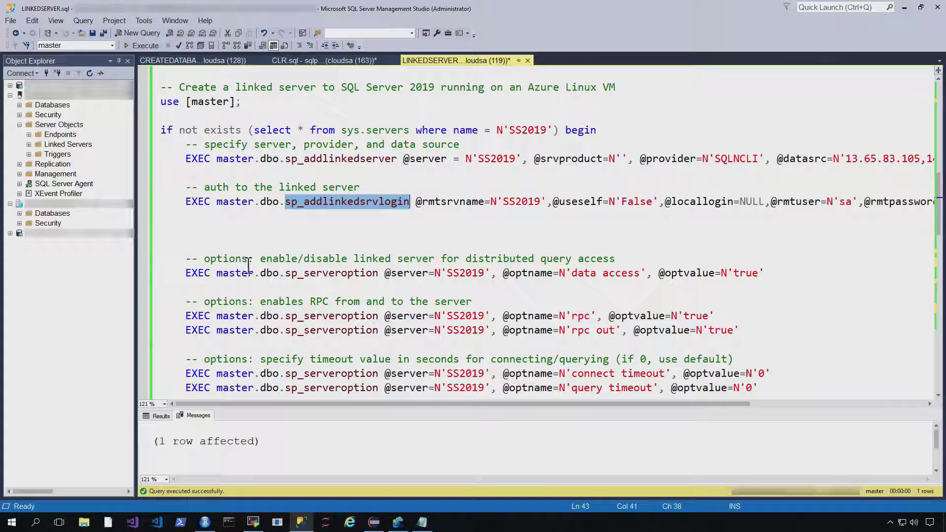
pyautogui.doubleClick(331, 273)
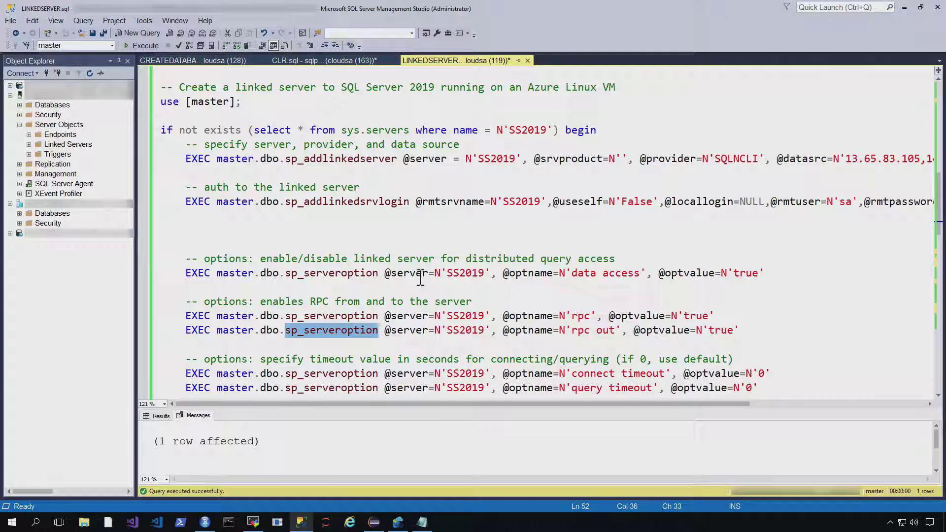
pyautogui.click(524, 272)
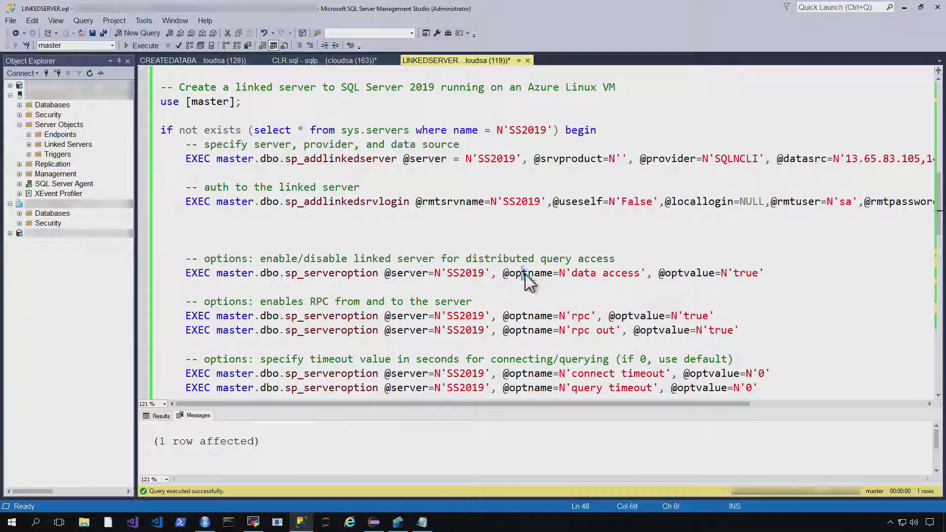
pyautogui.doubleClick(686, 273)
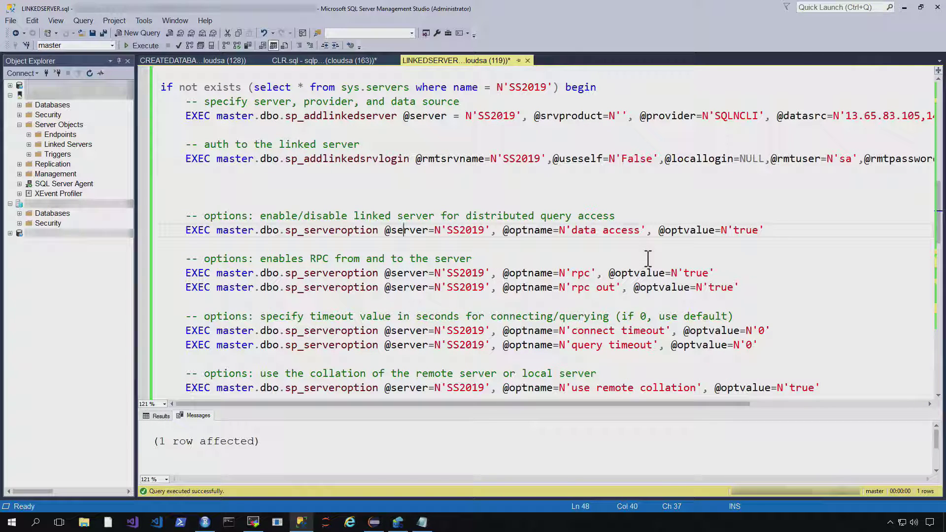
pyautogui.moveTo(410, 257)
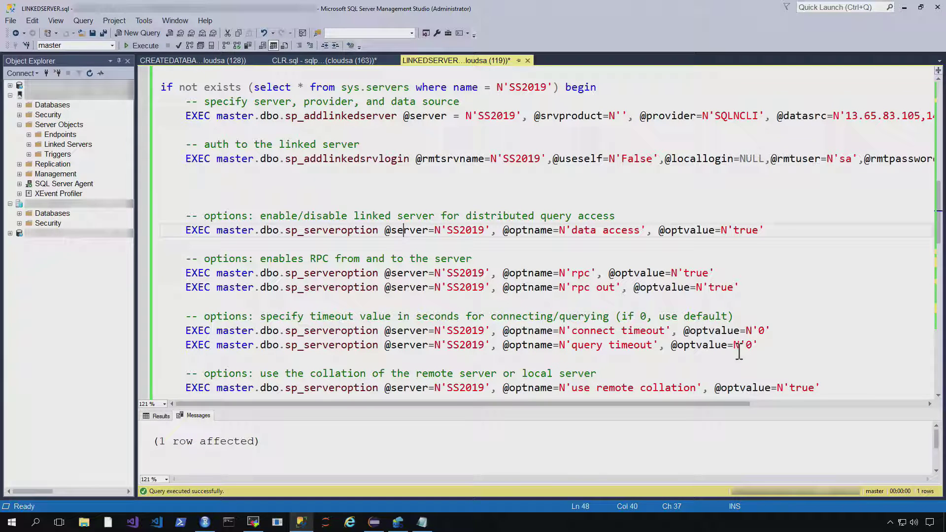
pyautogui.moveTo(772, 337)
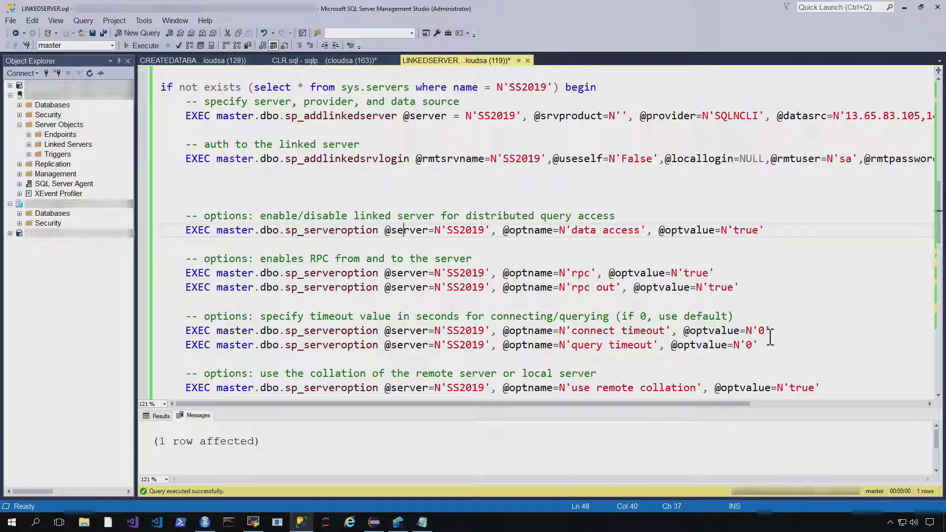
pyautogui.scroll(-3)
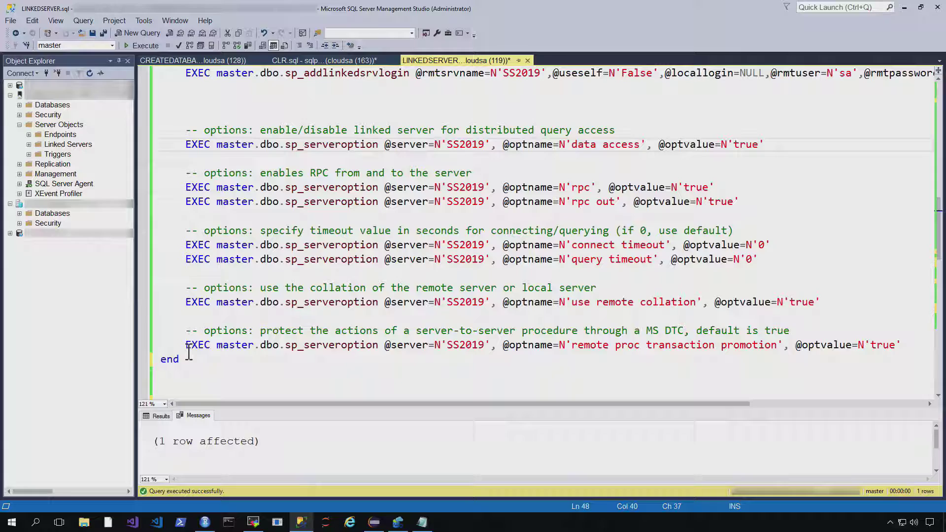
# Run the SS2019 linked server script from use [master] to the end
pyautogui.moveTo(186, 159); pyautogui.dragTo(178, 359)
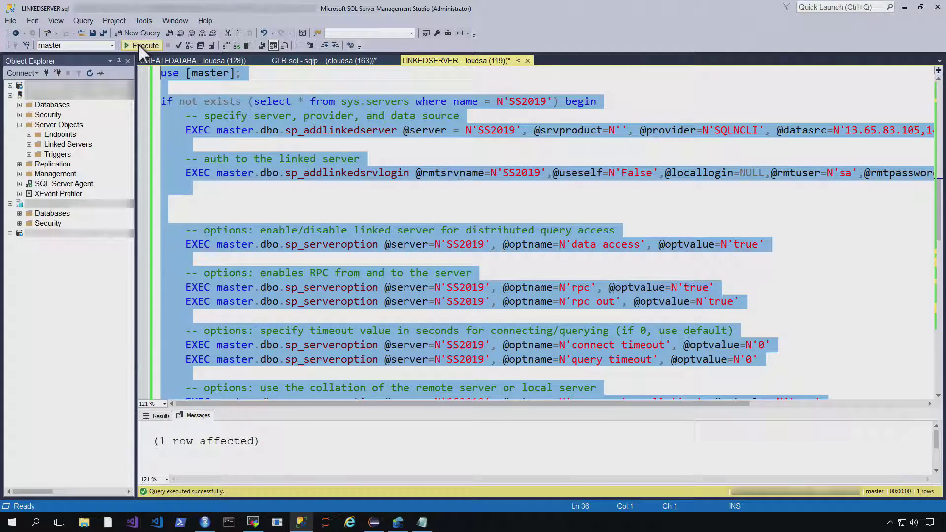
pyautogui.click(143, 45)
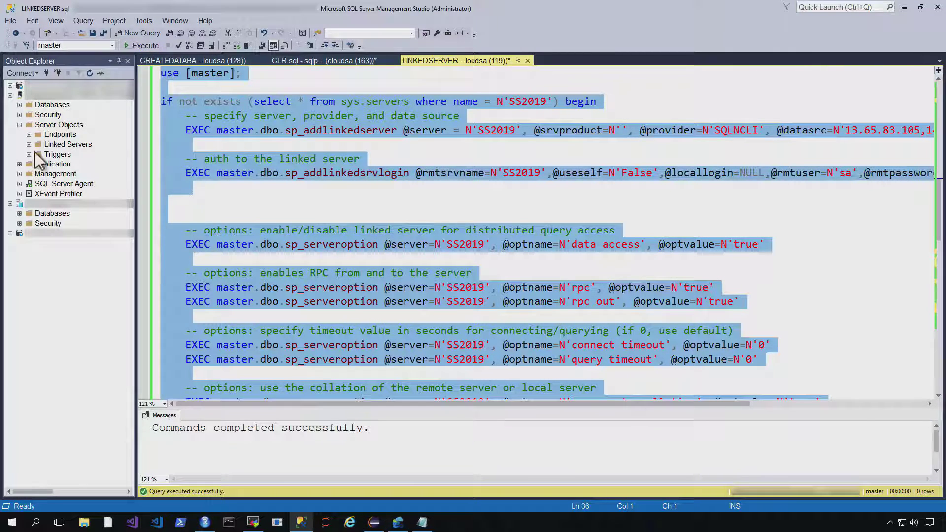
pyautogui.rightClick(59, 124)
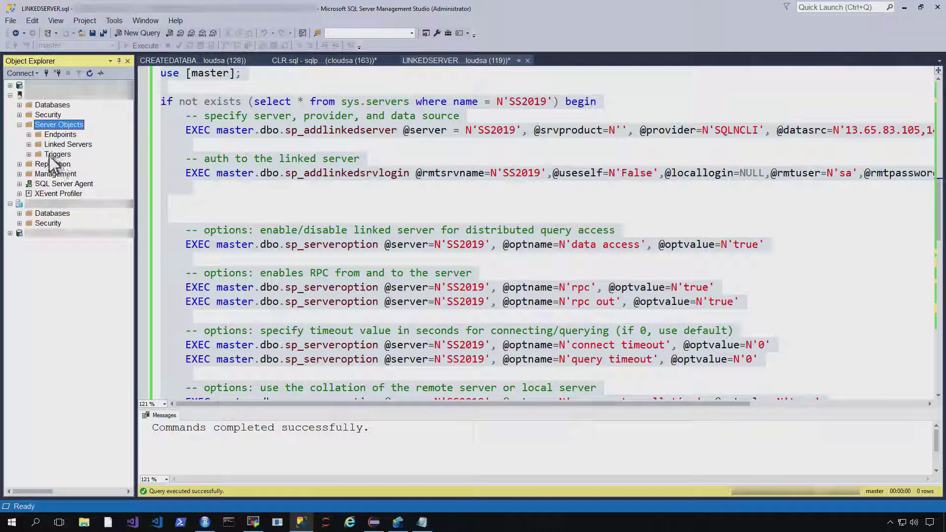
# Expand Linked Servers and select the new SS2019 entry beside LSGP, ME, PEER, SECONDARY
pyautogui.click(28, 144)
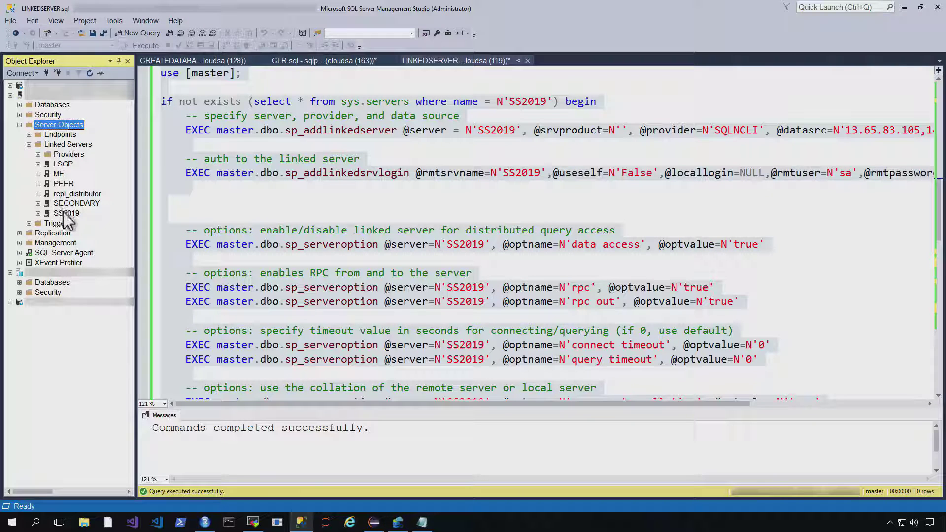
pyautogui.click(67, 213)
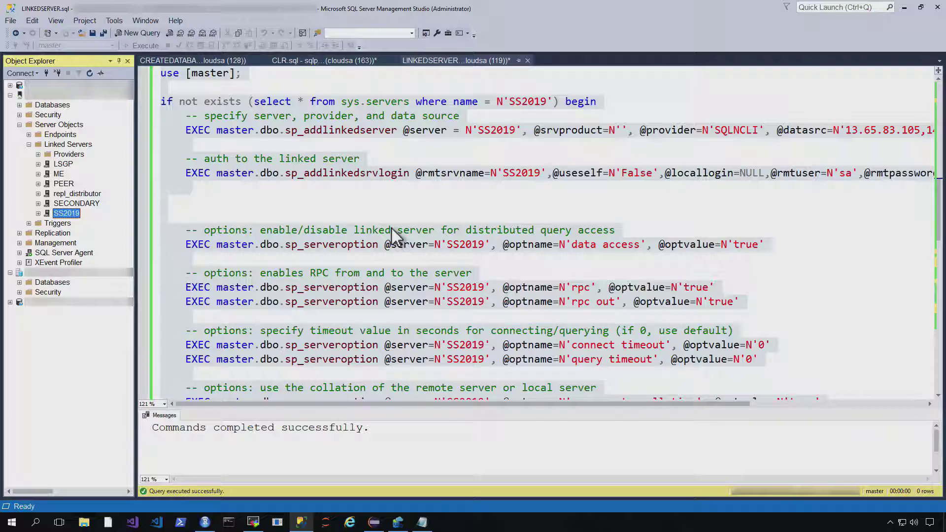
pyautogui.scroll(-3)
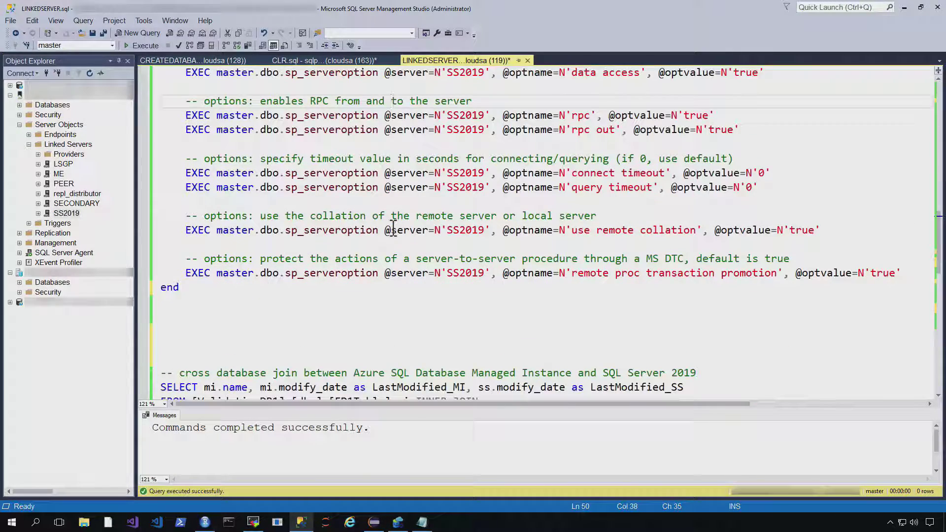
pyautogui.scroll(-3)
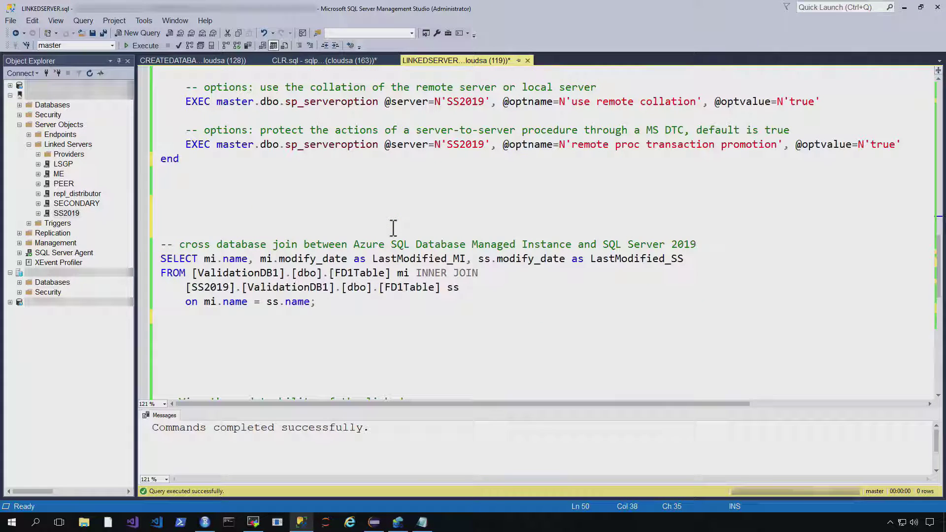
pyautogui.moveTo(445, 302)
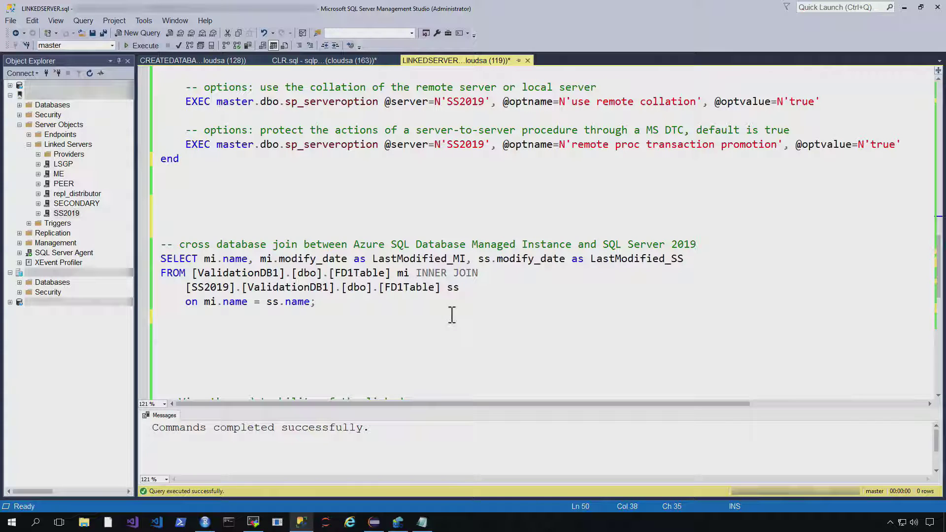
pyautogui.moveTo(243, 260)
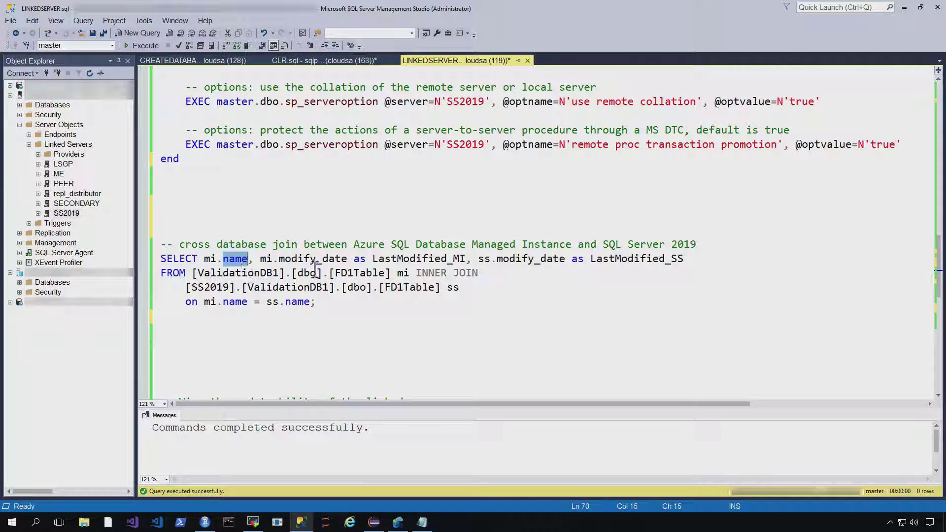
# Run the FD1Table cross-server join, returning 111 rows with LastModified_MI and LastModified_SS
pyautogui.doubleClick(312, 258)
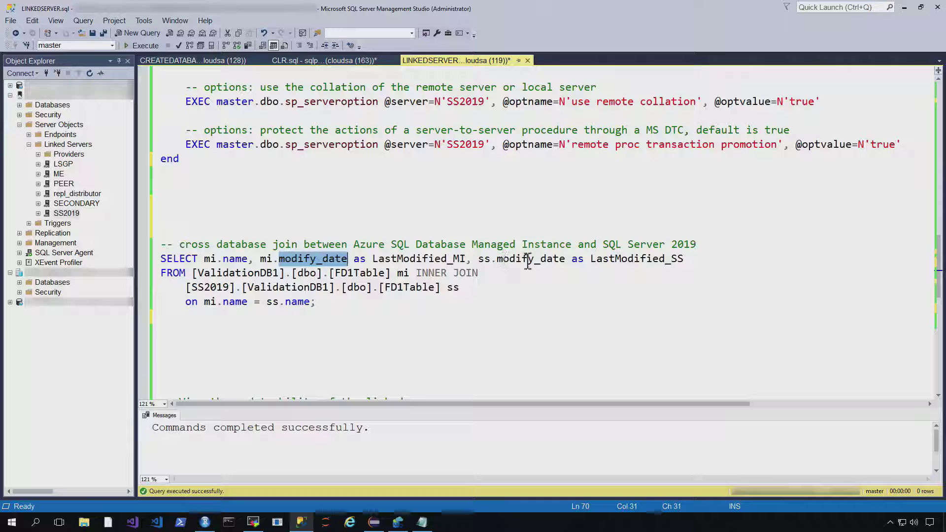
pyautogui.doubleClick(530, 259)
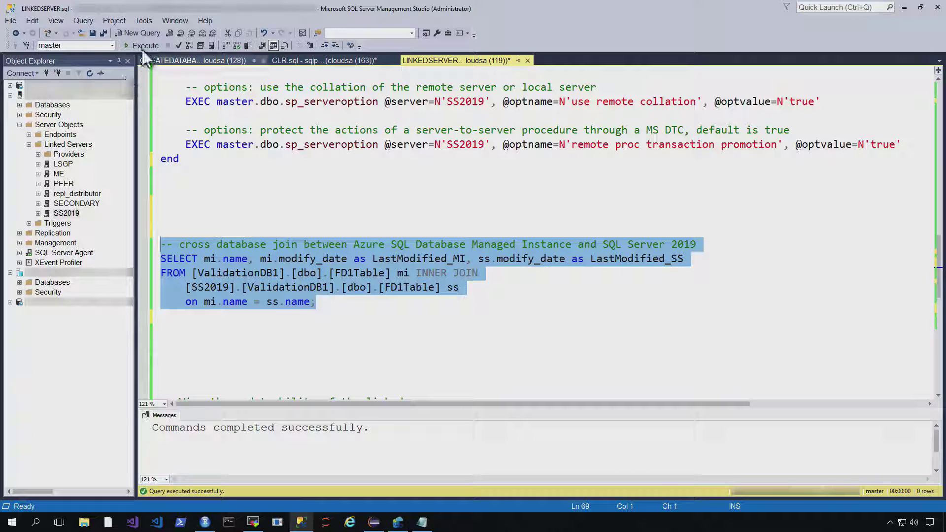
pyautogui.click(145, 45)
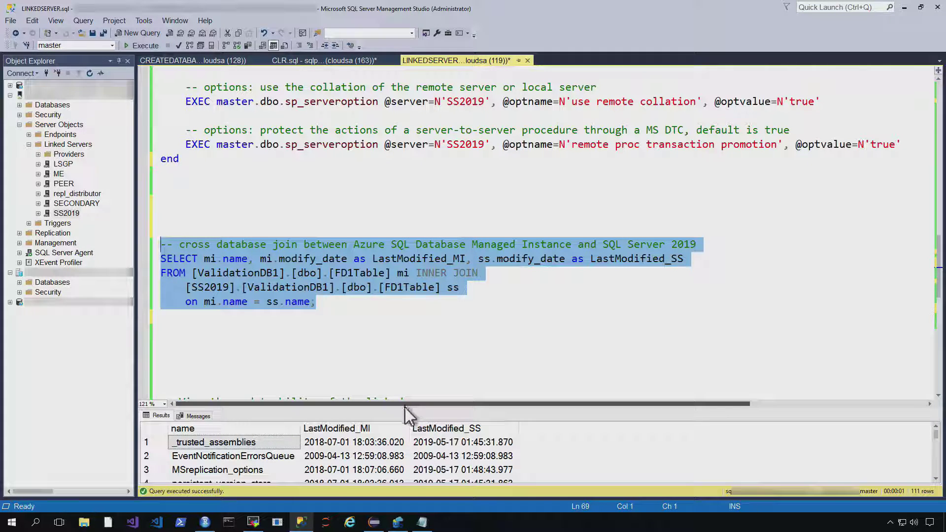
pyautogui.moveTo(446, 429)
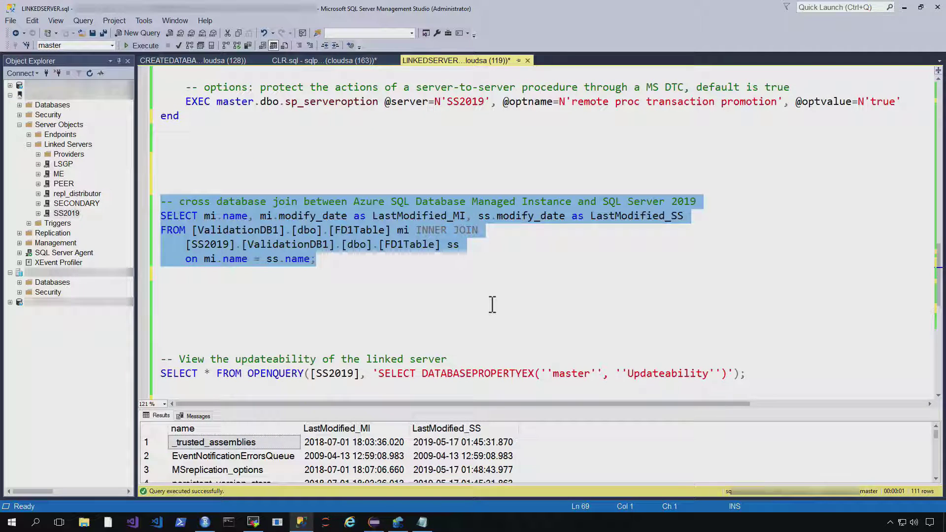
# Run the OPENQUERY updateability check against SS2019, returning READ_WRITE for master
pyautogui.scroll(-3)
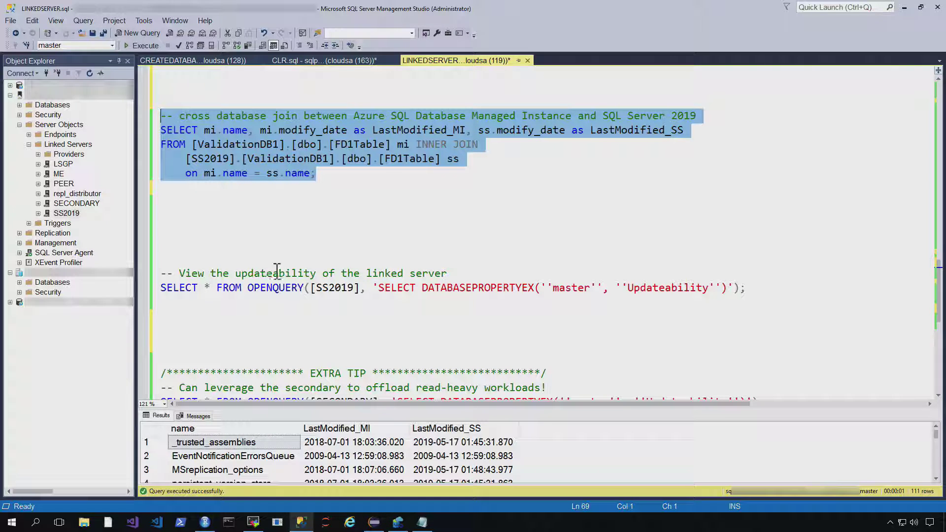
pyautogui.doubleClick(275, 273)
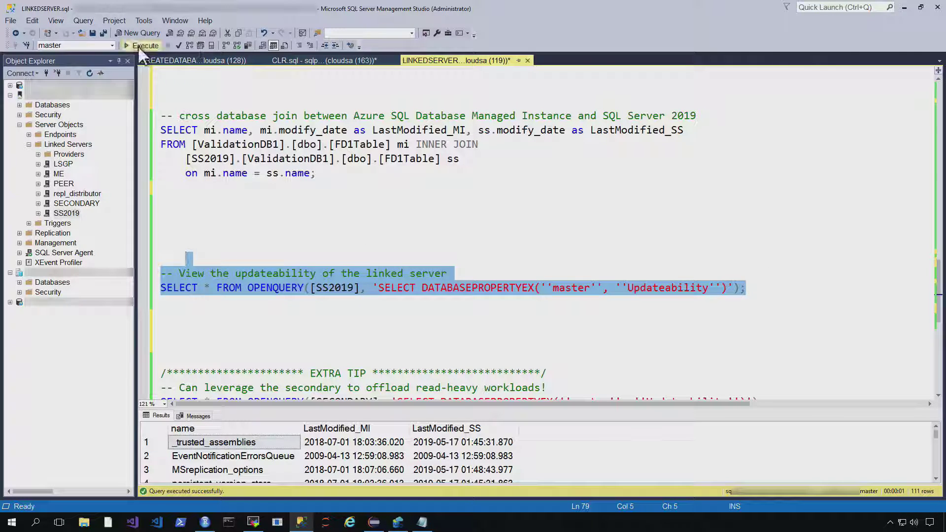
pyautogui.click(145, 45)
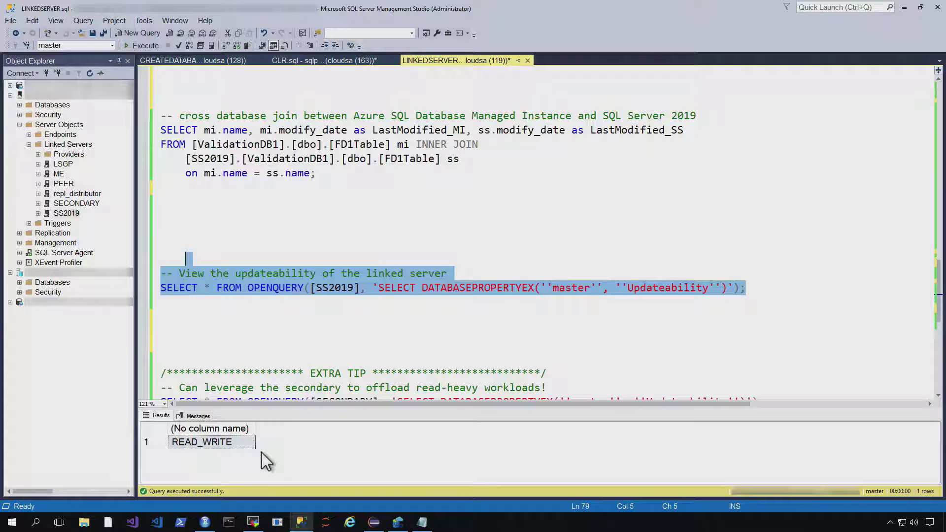
pyautogui.moveTo(181, 462)
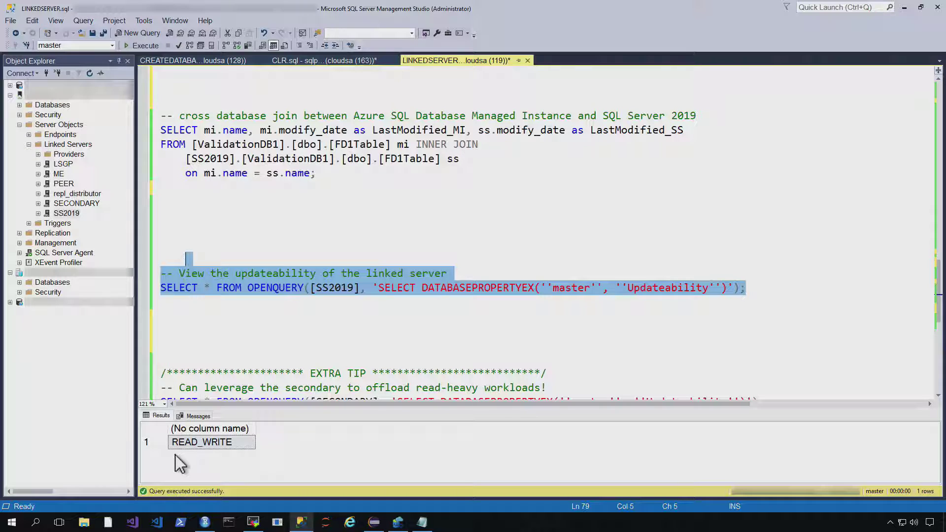